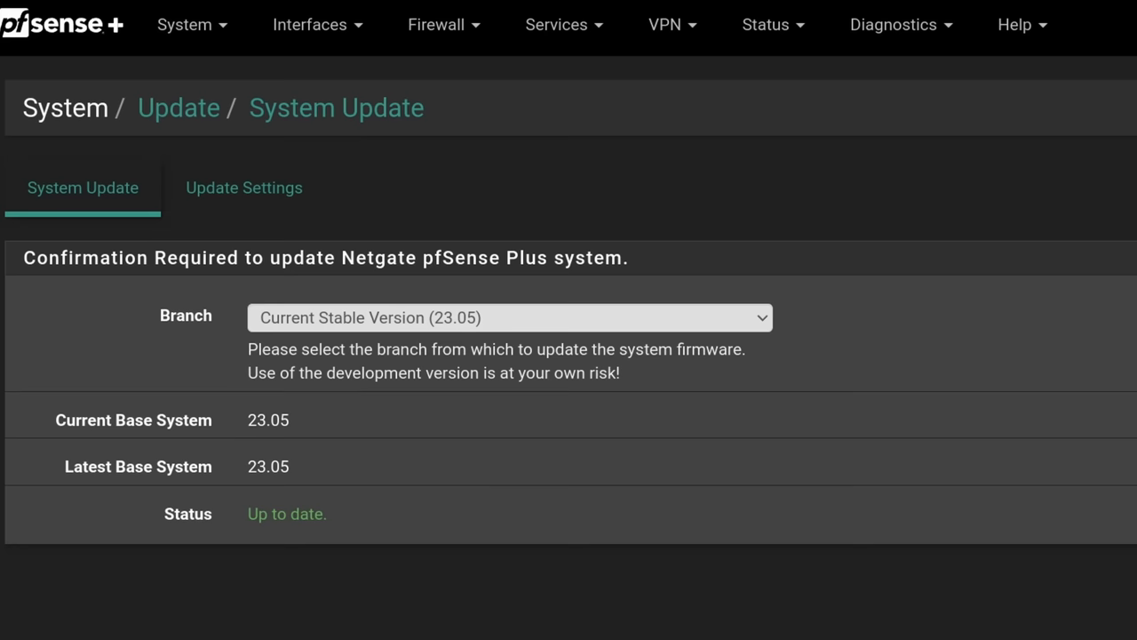
# Choose Previous Stable Version (23.01) as the update branch instead of 23.05
pyautogui.click(508, 317)
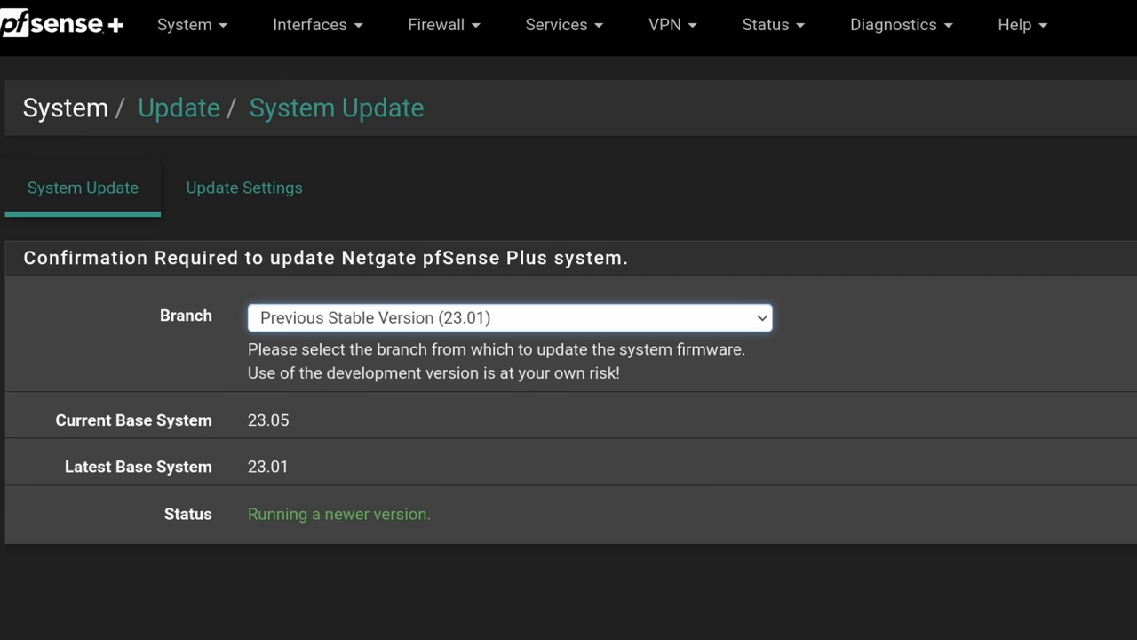
pyautogui.click(508, 316)
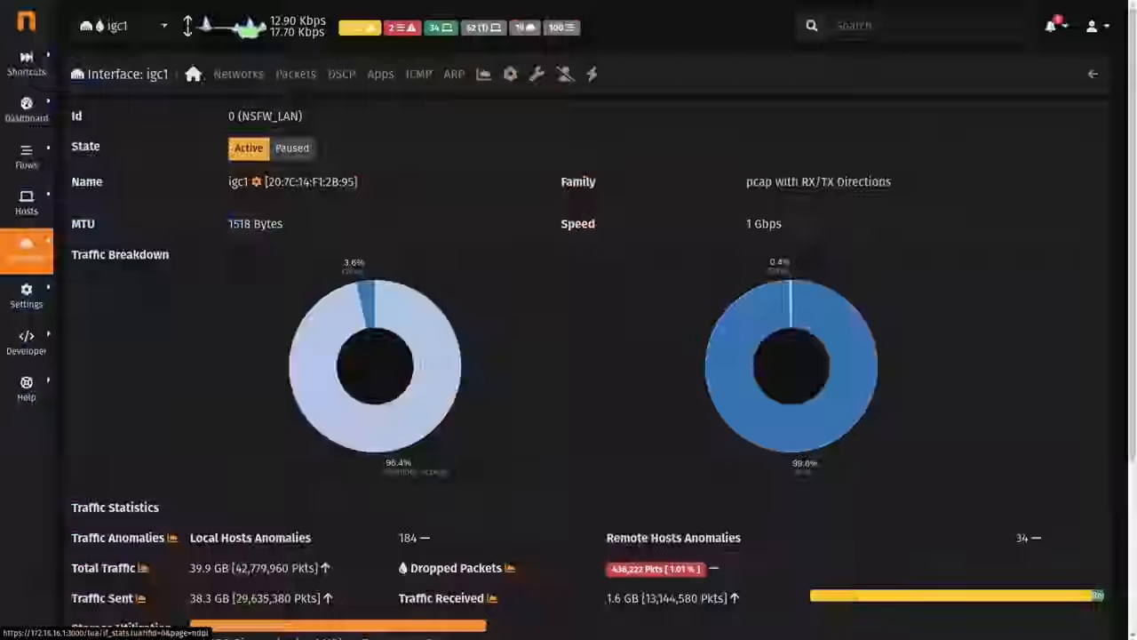
# Show igc1 traffic by application, grouped into application categories
pyautogui.click(380, 74)
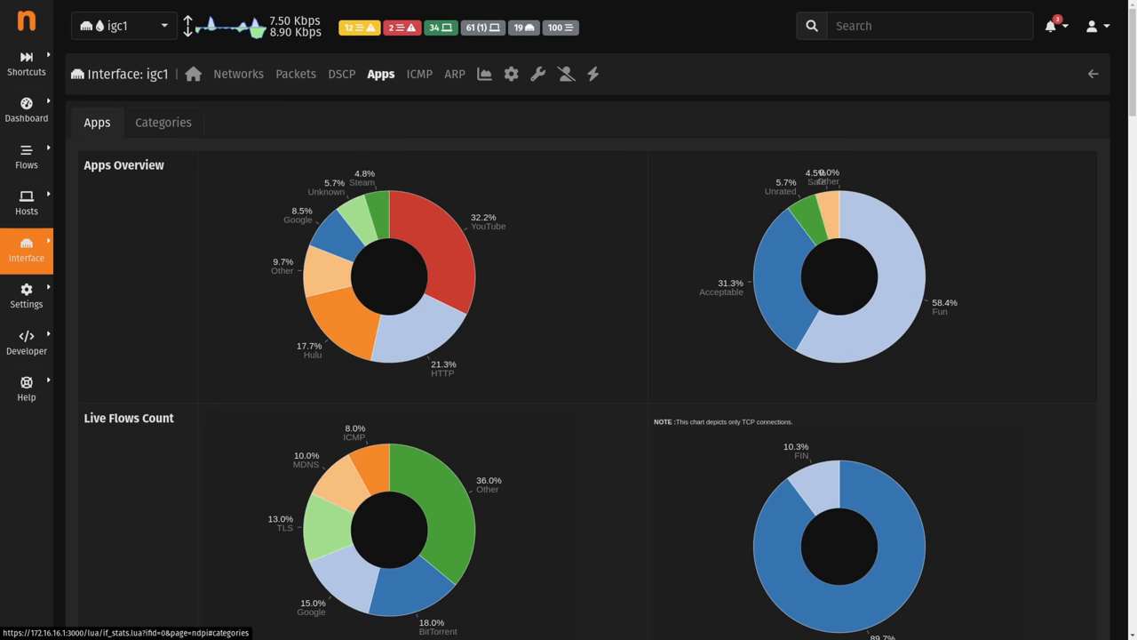
pyautogui.click(163, 120)
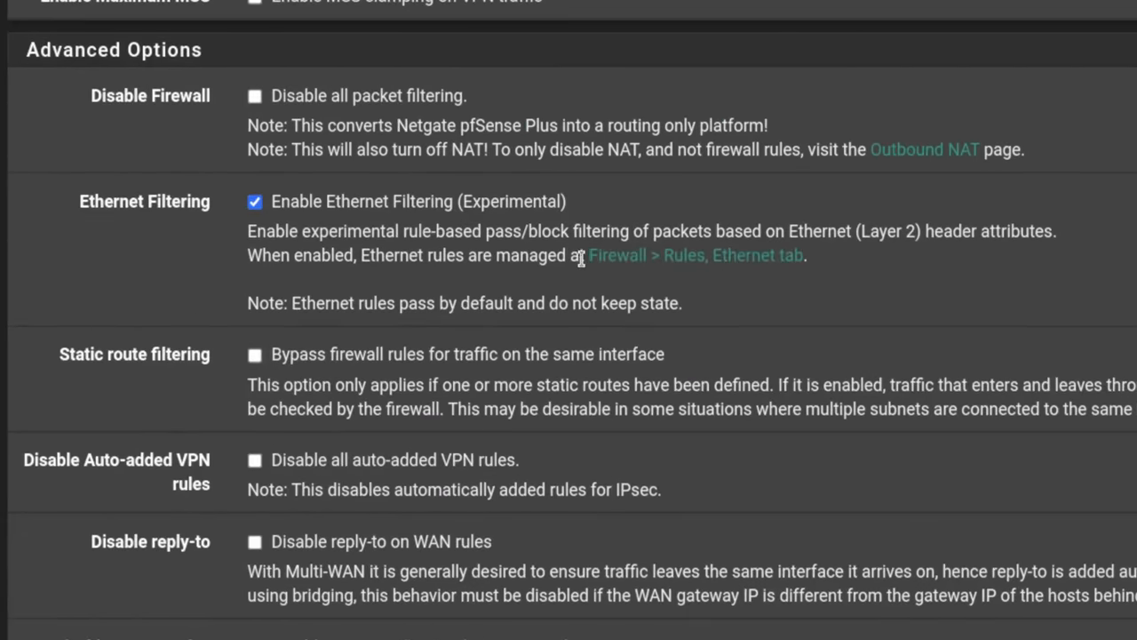
# Start a new Ethernet firewall rule and review its source address choices
pyautogui.click(695, 256)
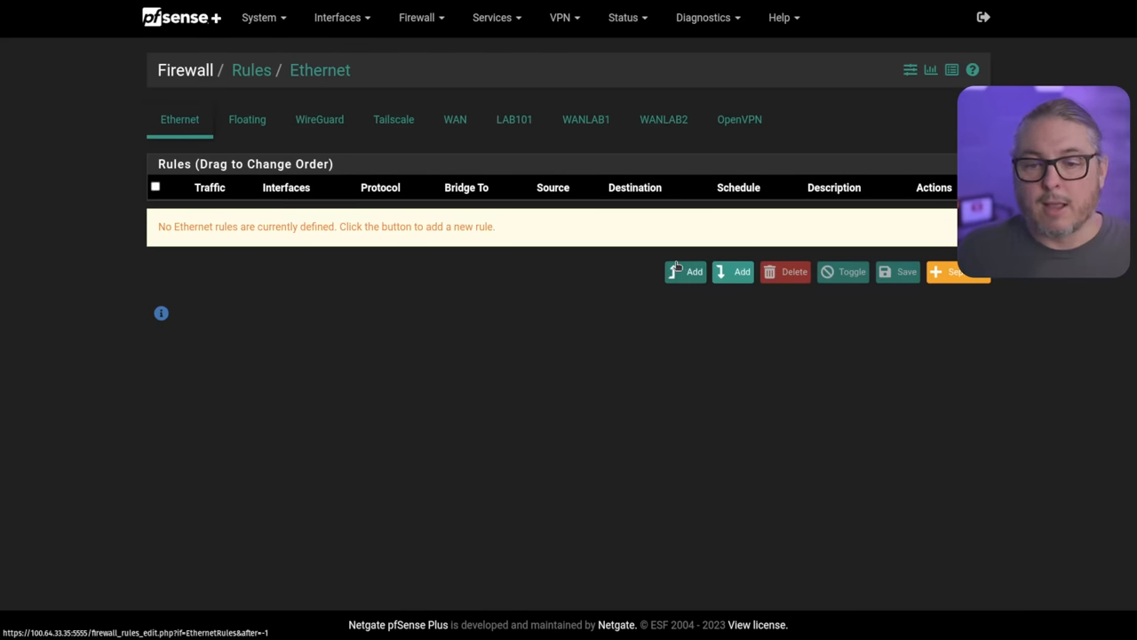
pyautogui.click(684, 270)
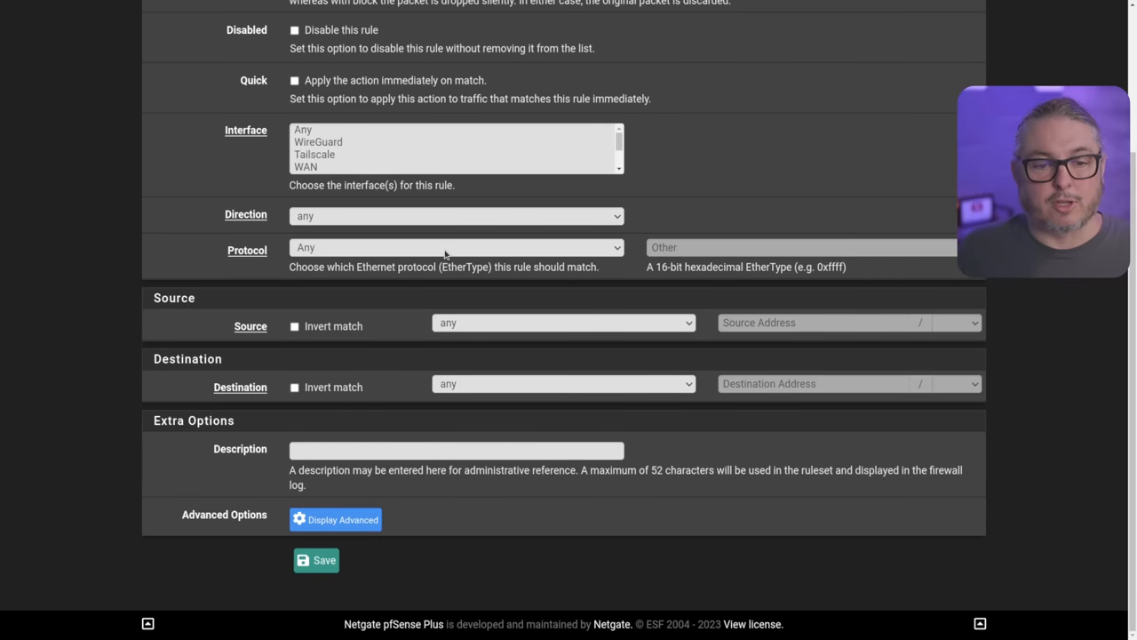
pyautogui.click(565, 323)
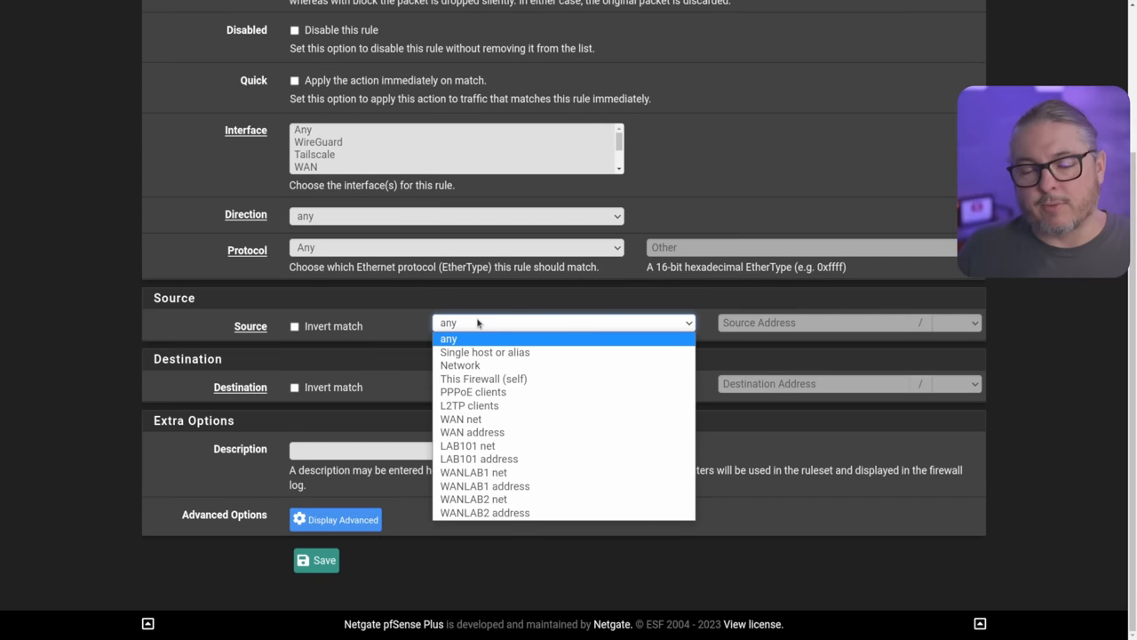
pyautogui.click(448, 338)
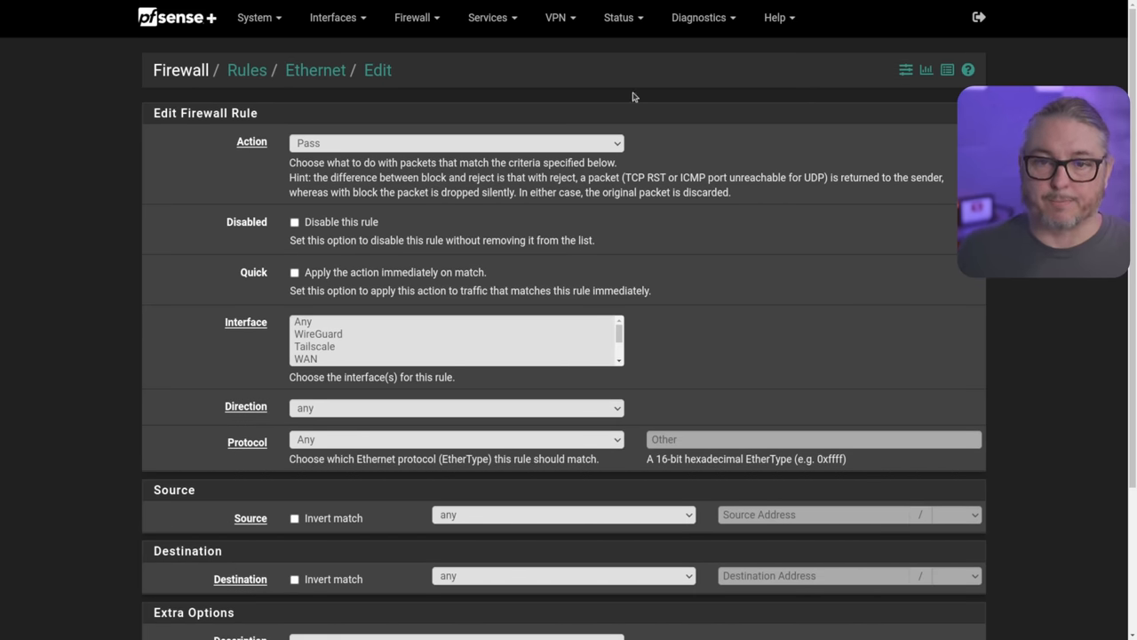
pyautogui.click(703, 18)
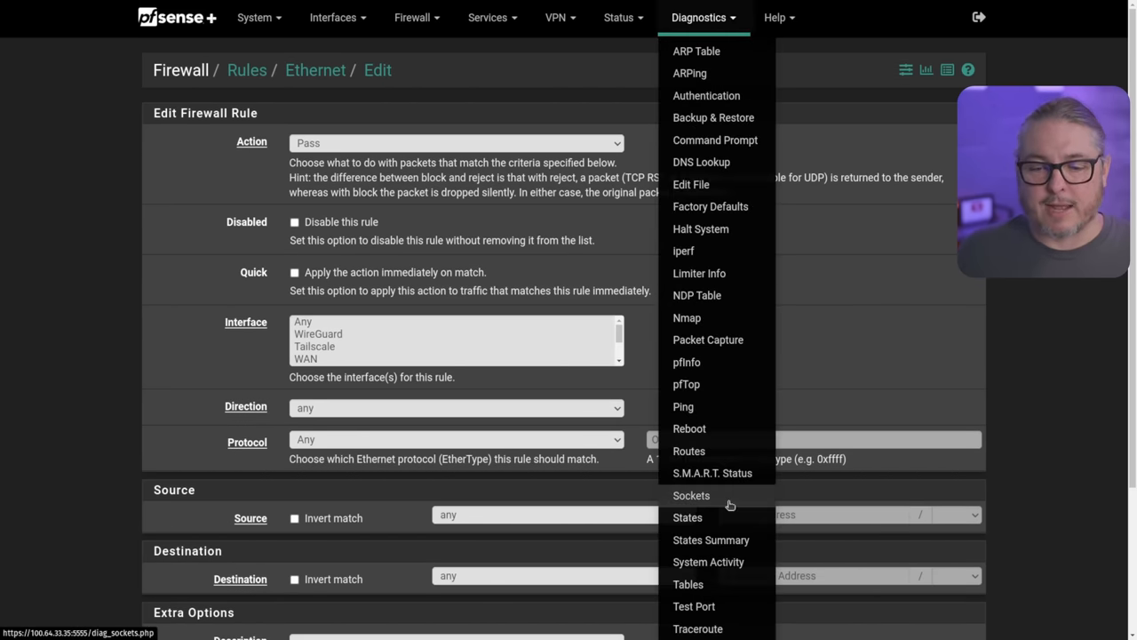
# In Packet Capture, set the untagged filter to include and configure the tagged filter
pyautogui.scroll(-3)
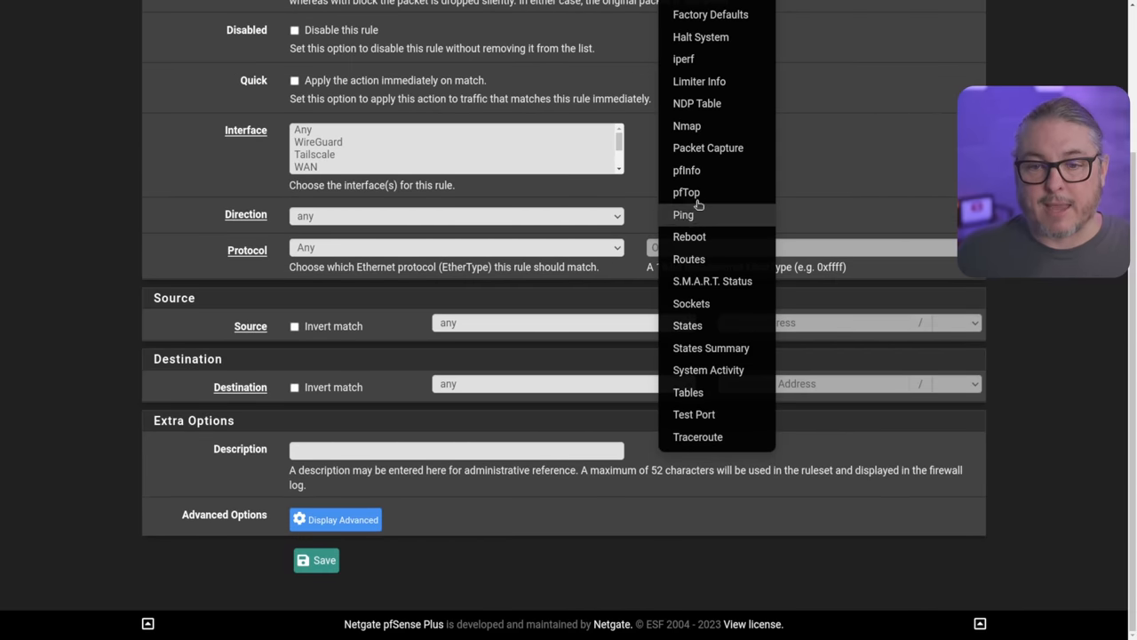
pyautogui.click(707, 148)
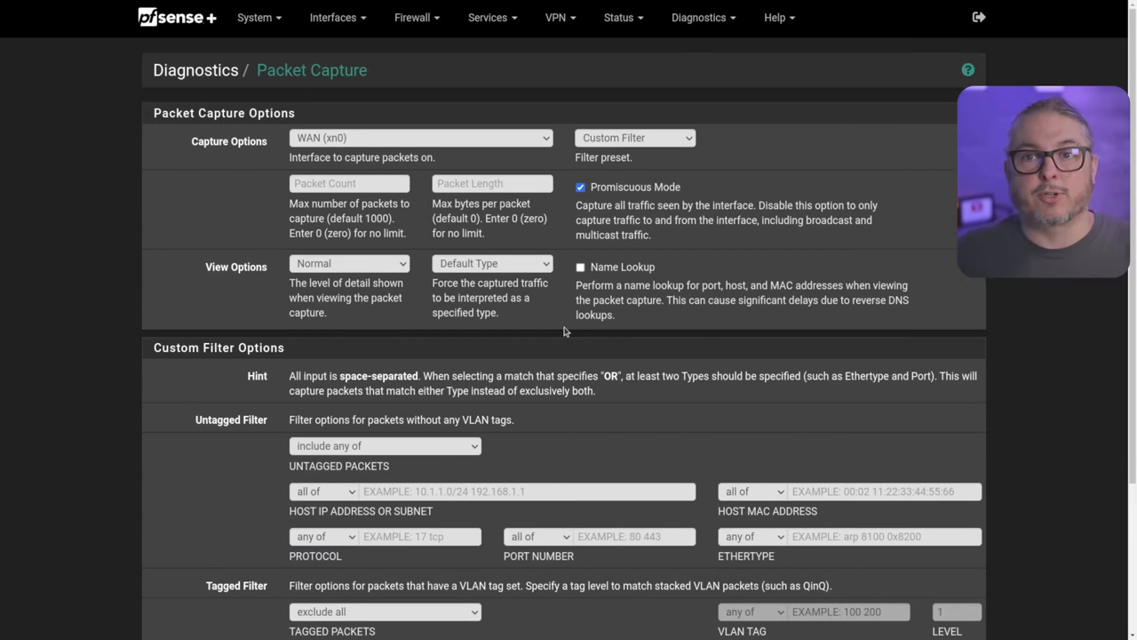
pyautogui.scroll(-3)
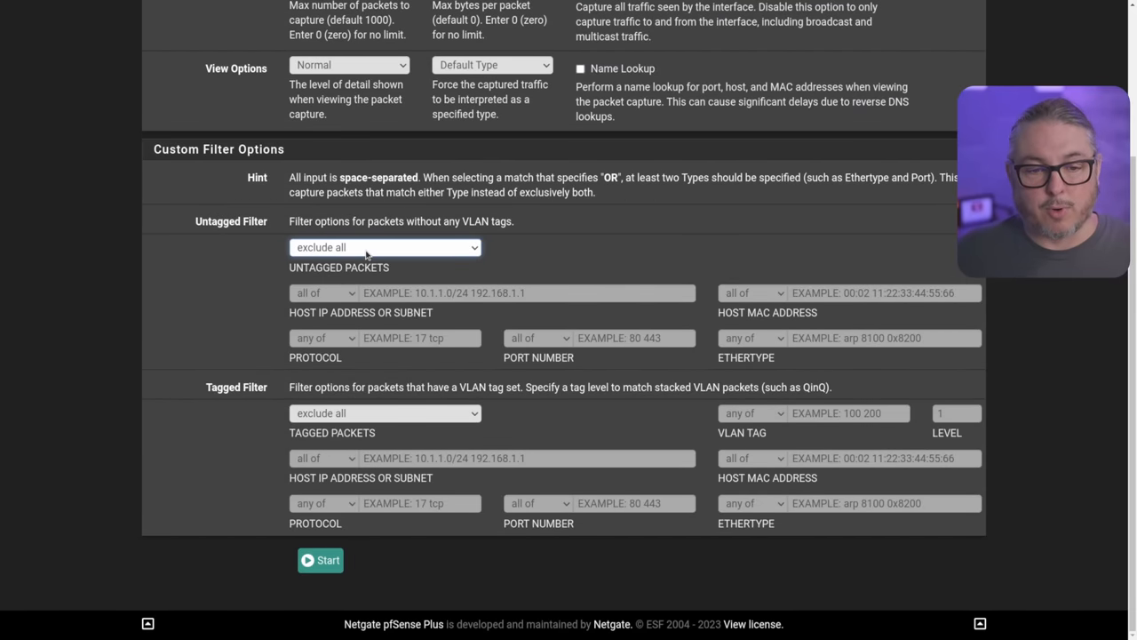
pyautogui.click(384, 247)
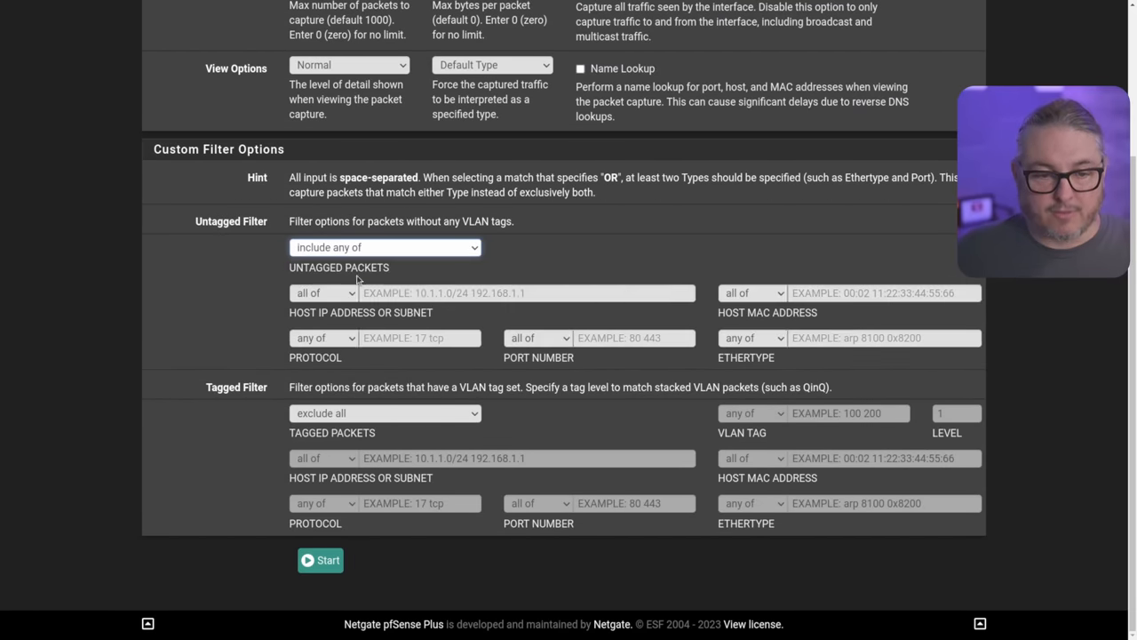
pyautogui.click(384, 412)
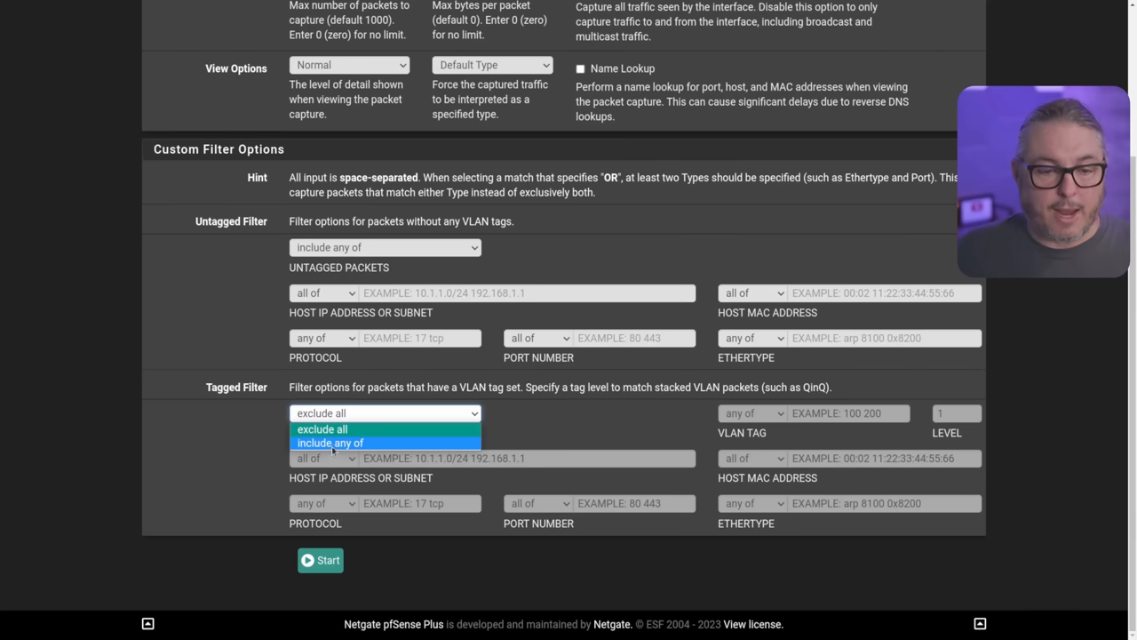
pyautogui.click(331, 443)
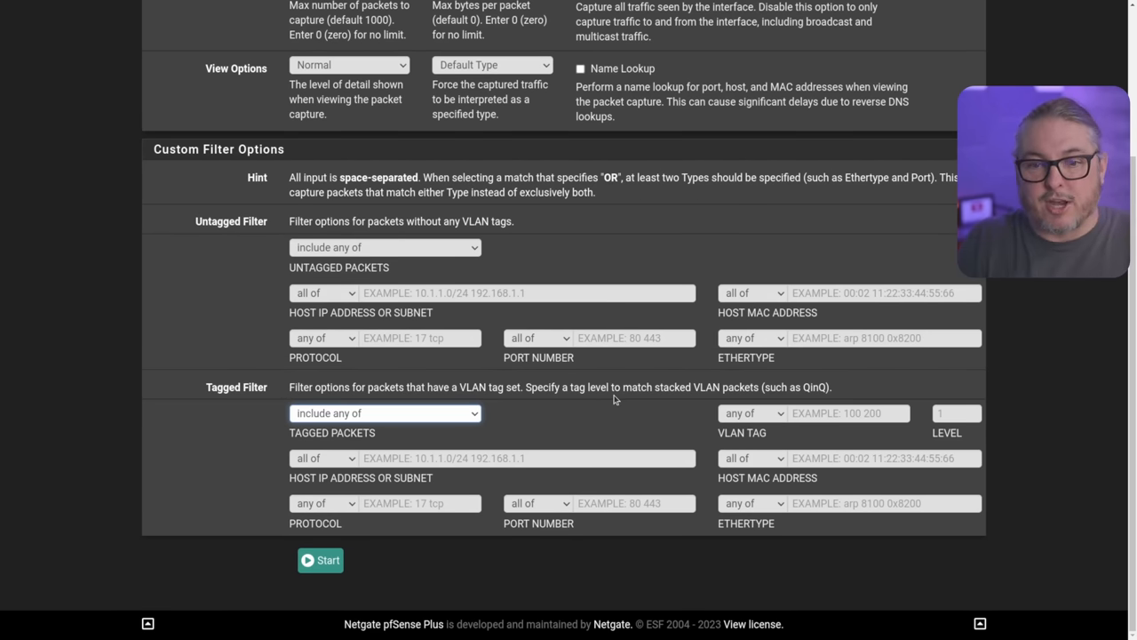
# Start the packet capture on the WAN interface
pyautogui.click(492, 192)
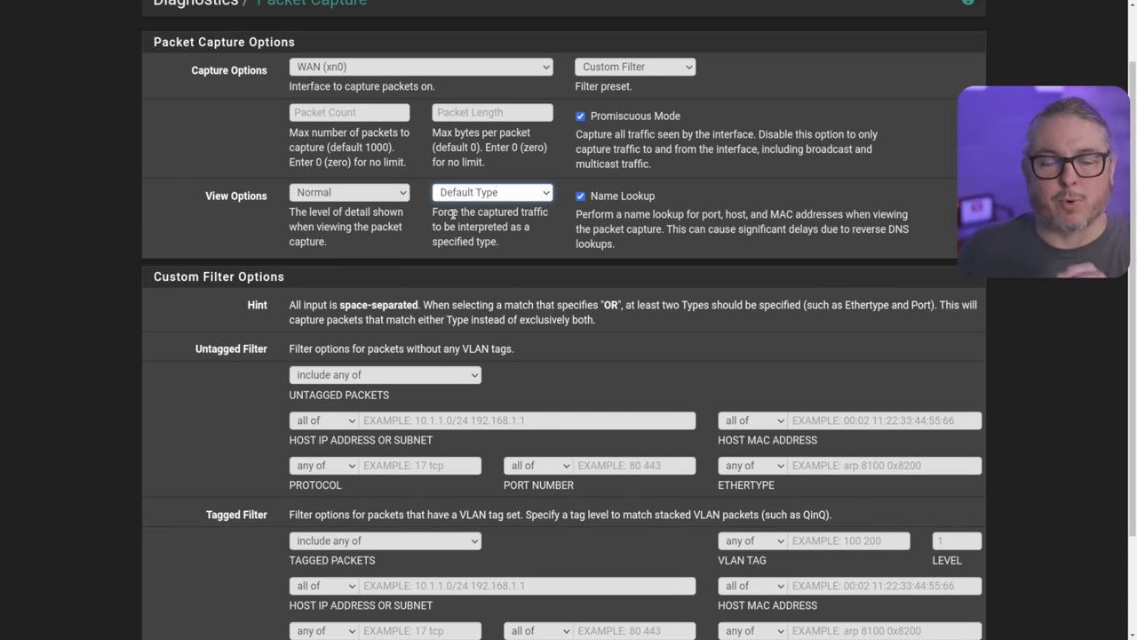
pyautogui.scroll(-3)
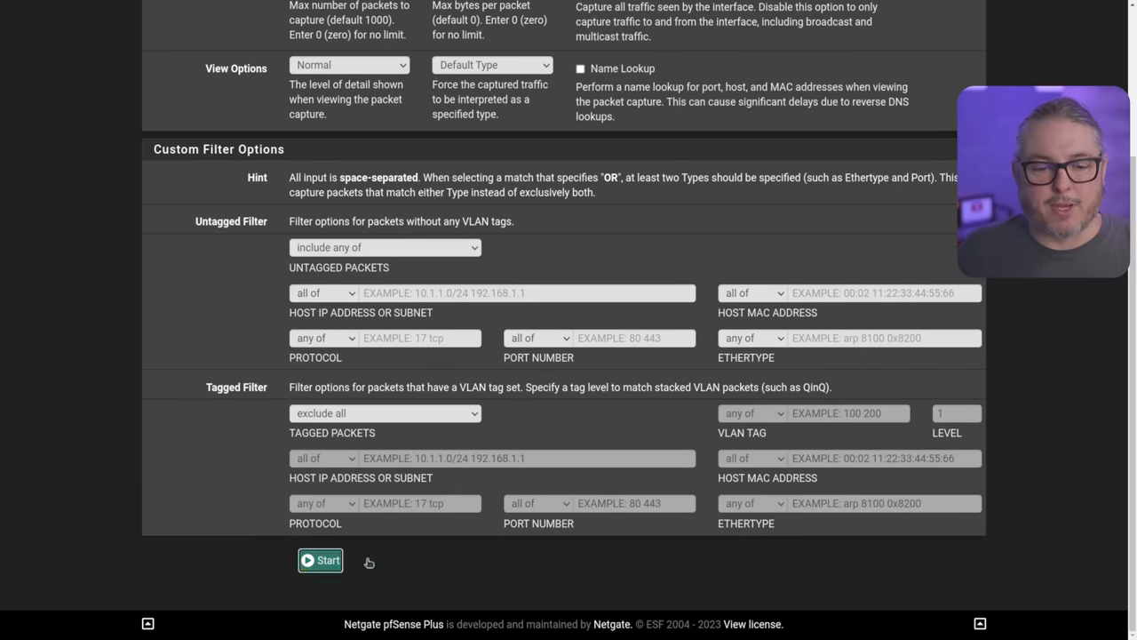
pyautogui.click(320, 559)
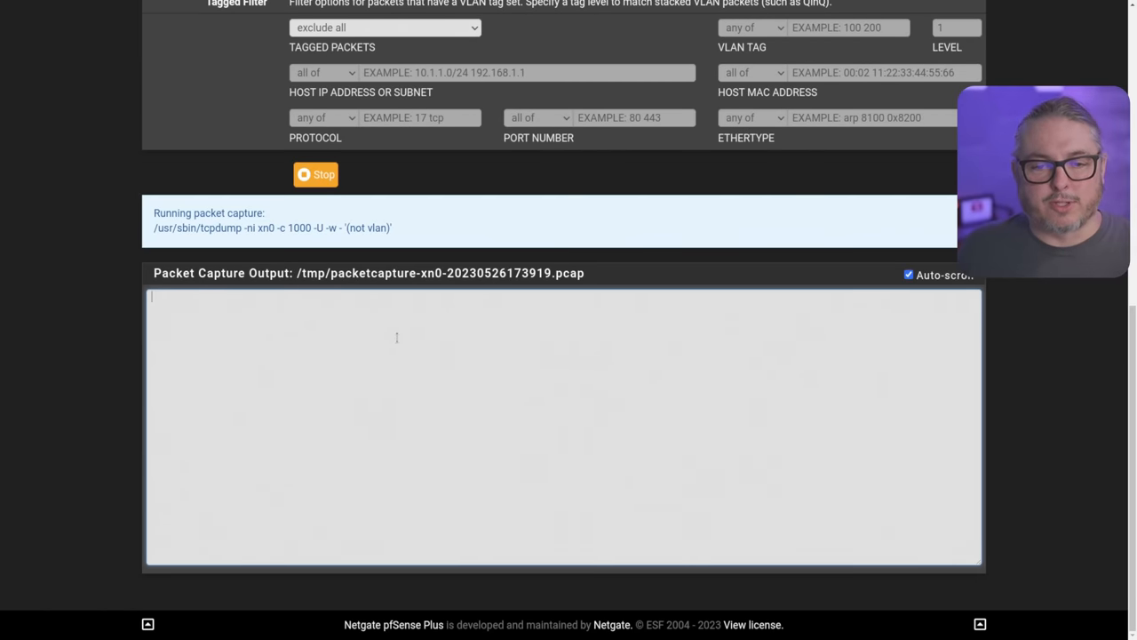
# Toggle auto-scroll on the live output, stop the capture and clear saved captures
pyautogui.click(910, 274)
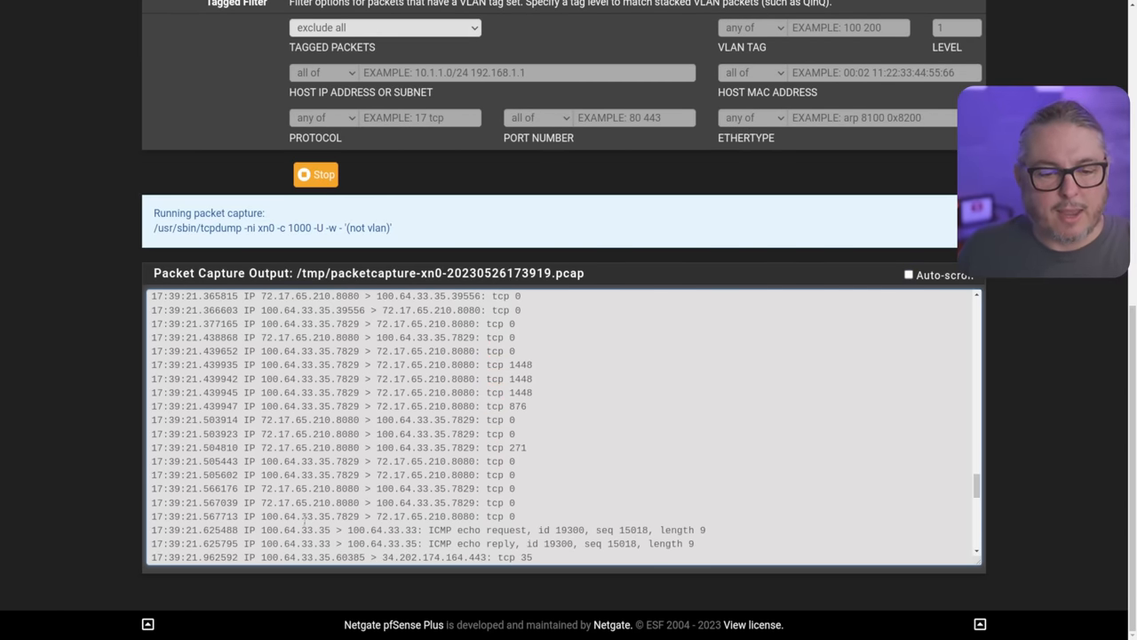
pyautogui.click(910, 273)
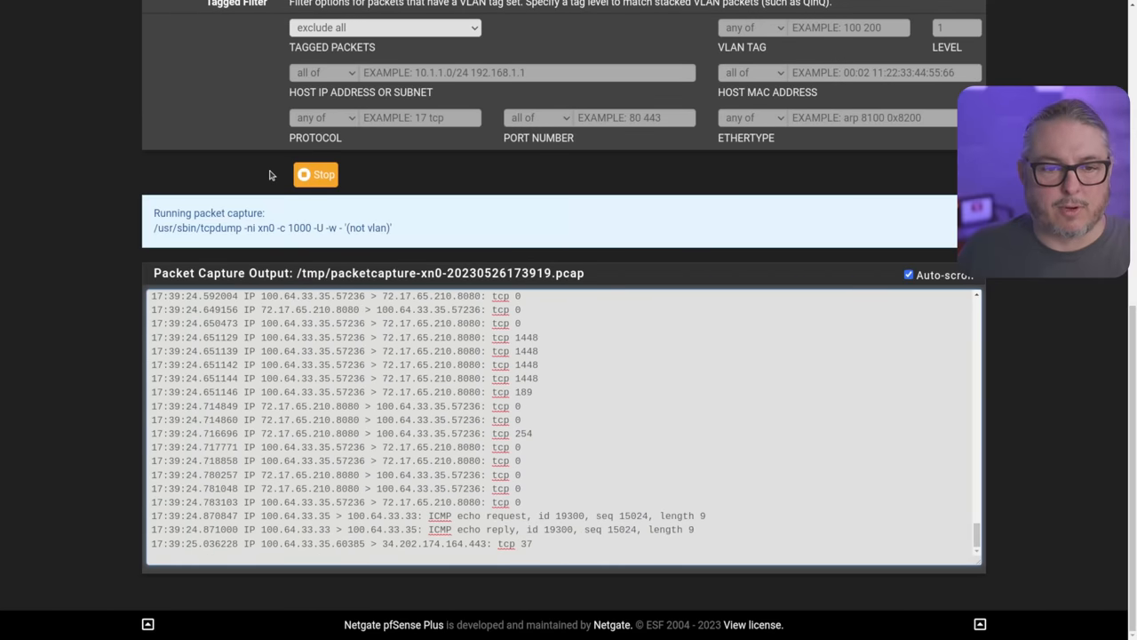
pyautogui.click(316, 174)
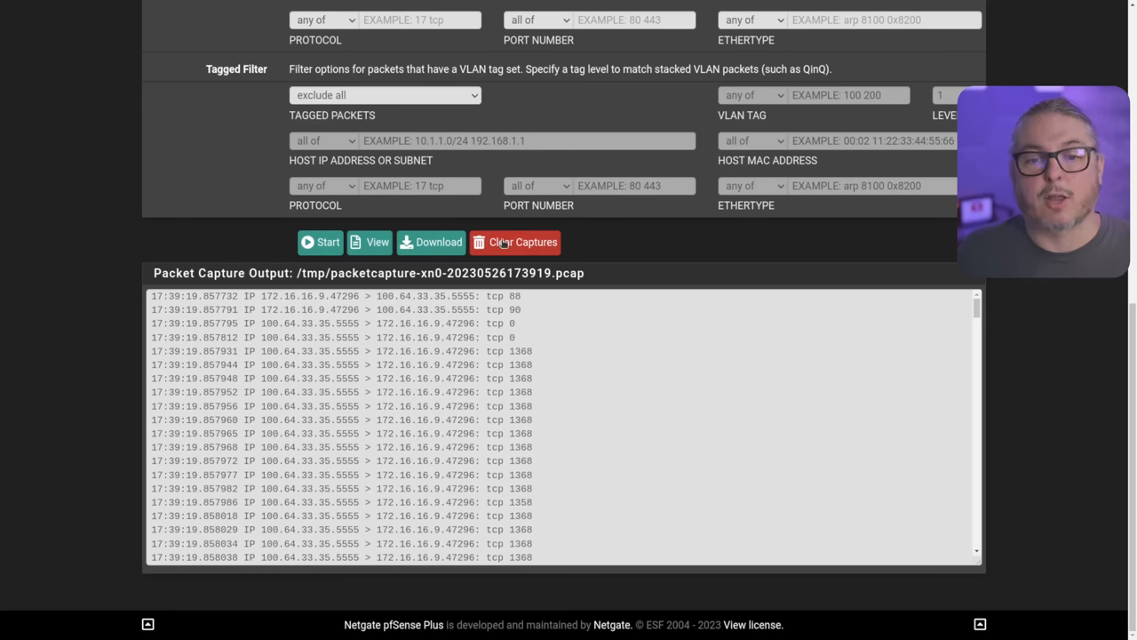
pyautogui.click(522, 242)
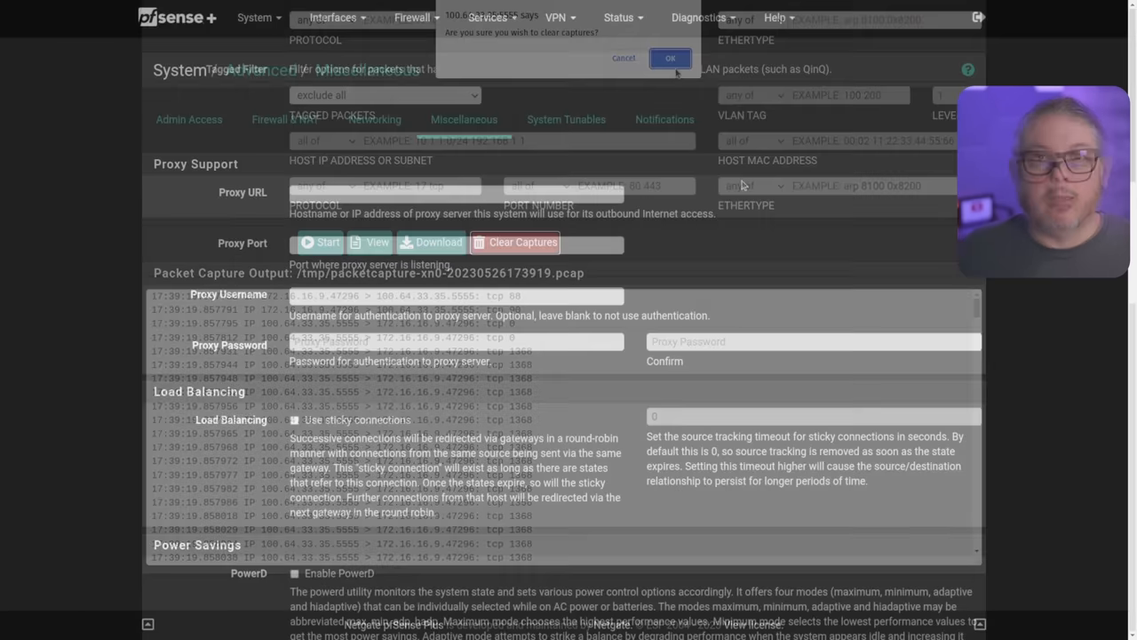
# Show the IPsec-MB cryptographic acceleration option under Cryptographic & Thermal Hardware
pyautogui.click(670, 57)
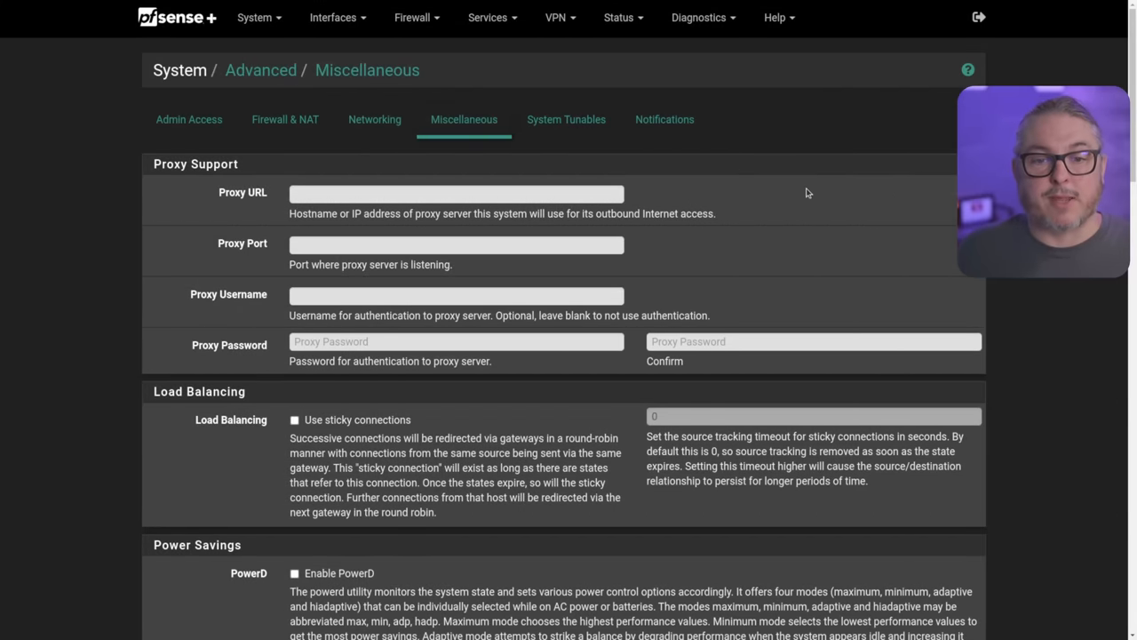
pyautogui.scroll(-3)
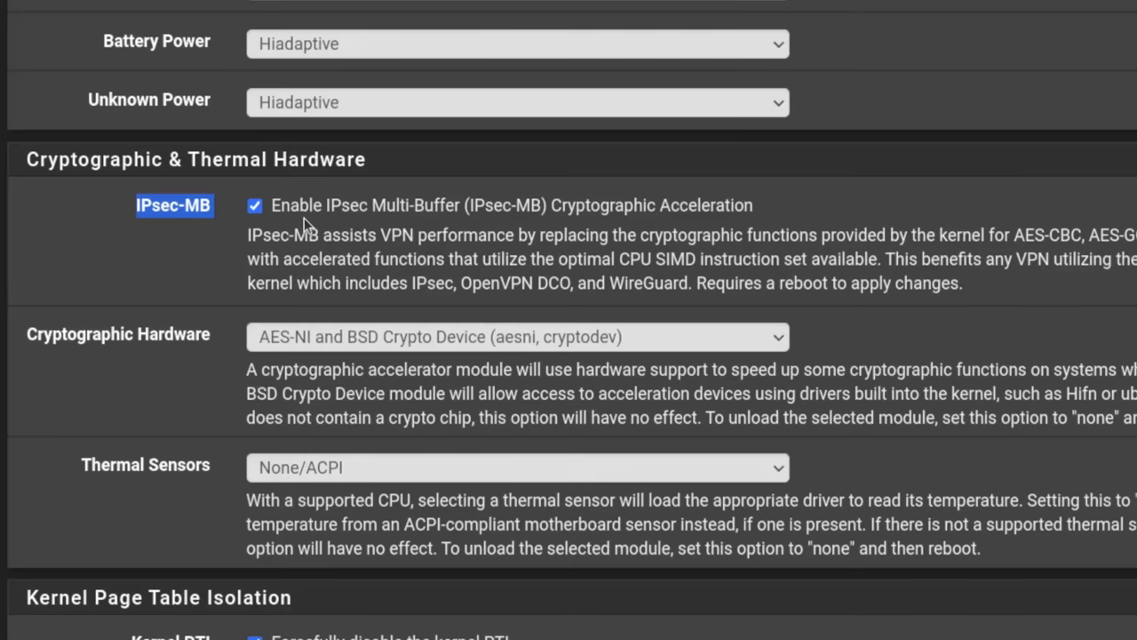
pyautogui.moveTo(584, 227)
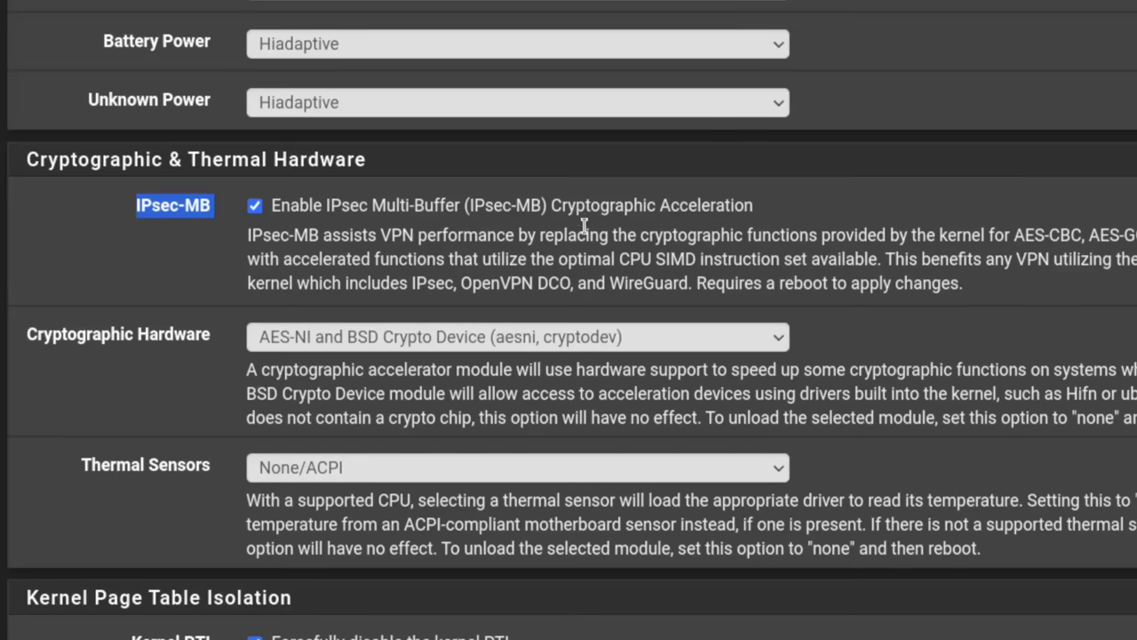
pyautogui.moveTo(696, 282)
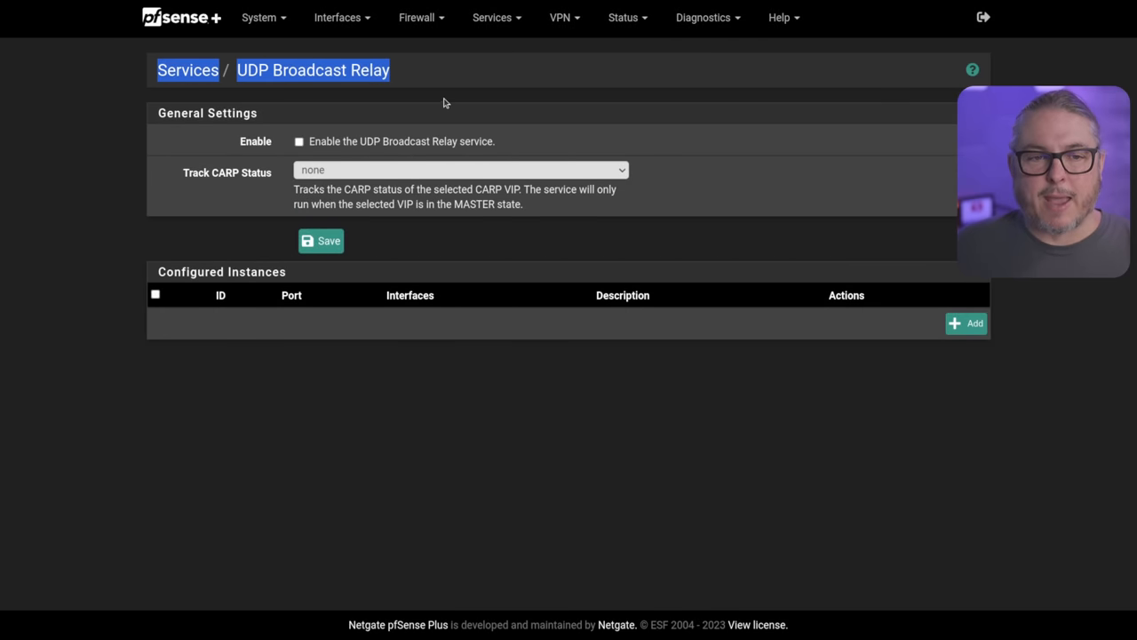
pyautogui.moveTo(492, 17)
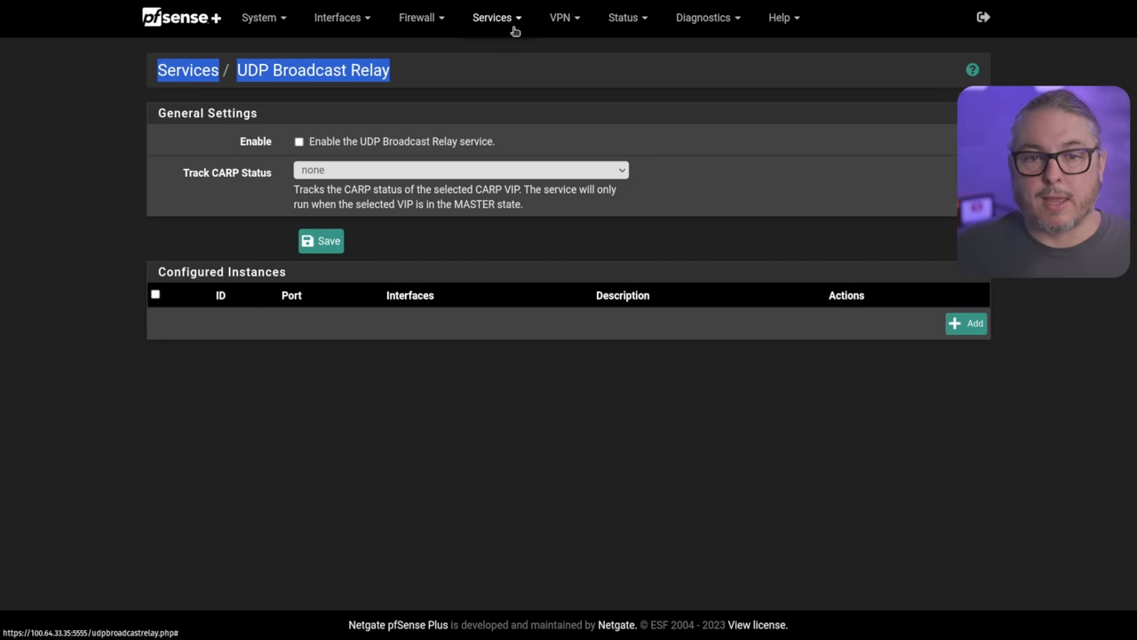
# Add an enabled relay instance on WAN and LAB101 with instance ID 1 and UDP port 555
pyautogui.click(492, 18)
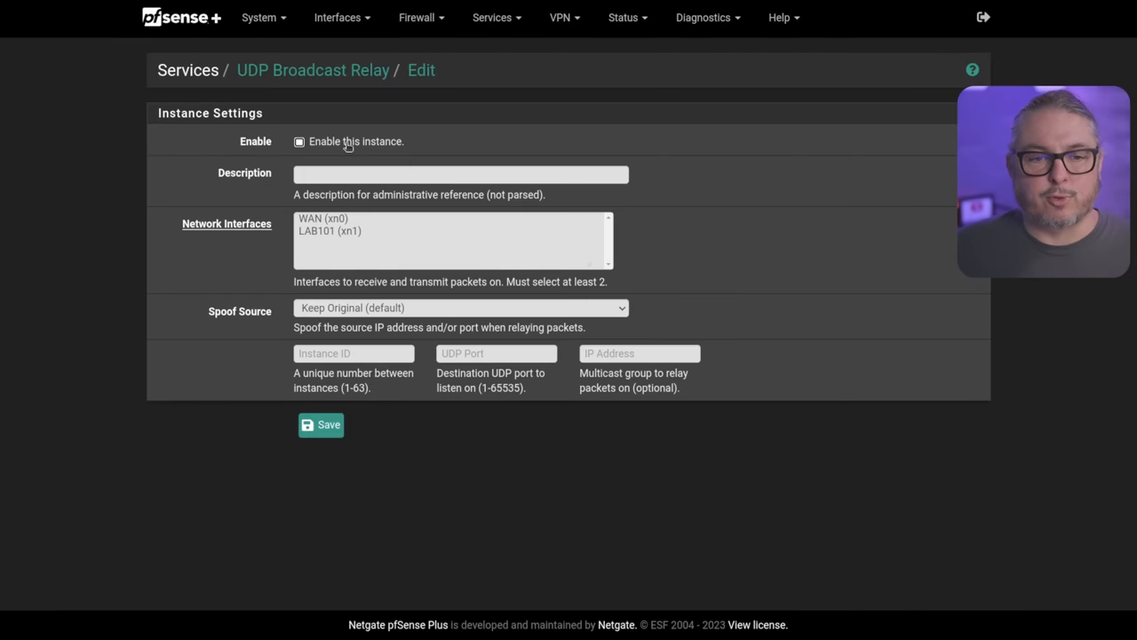
pyautogui.click(299, 142)
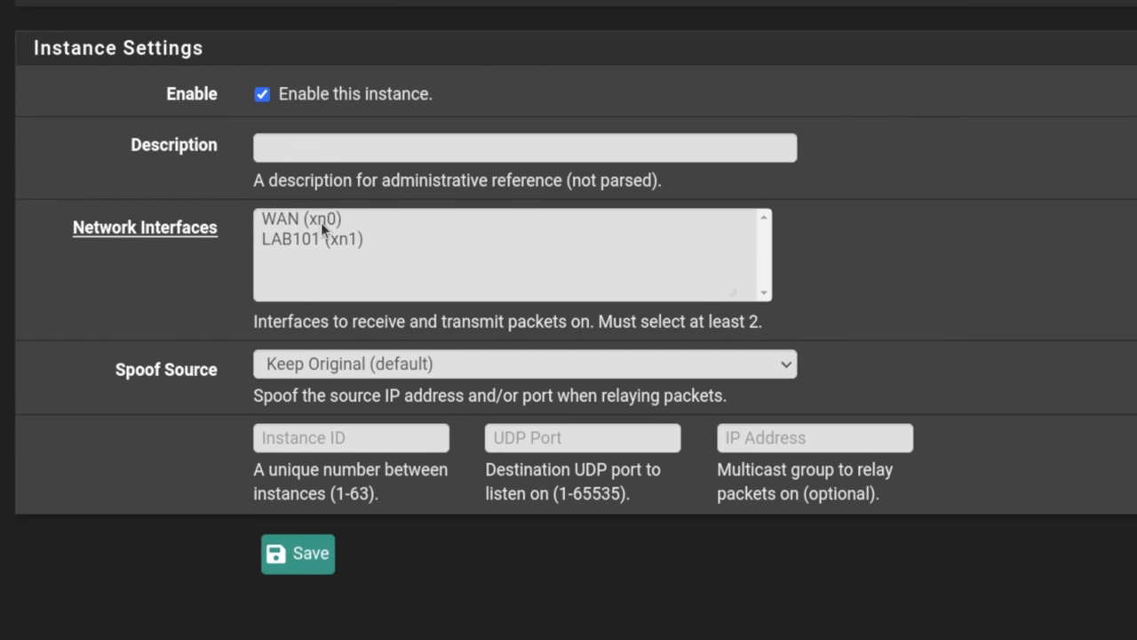
pyautogui.click(311, 238)
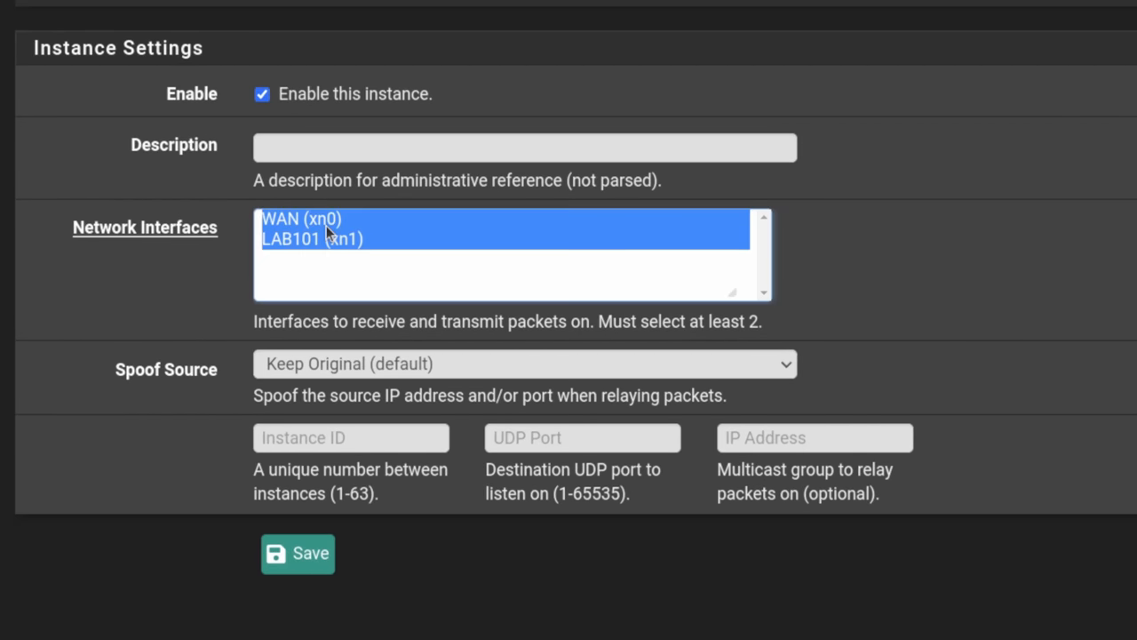
pyautogui.click(352, 437)
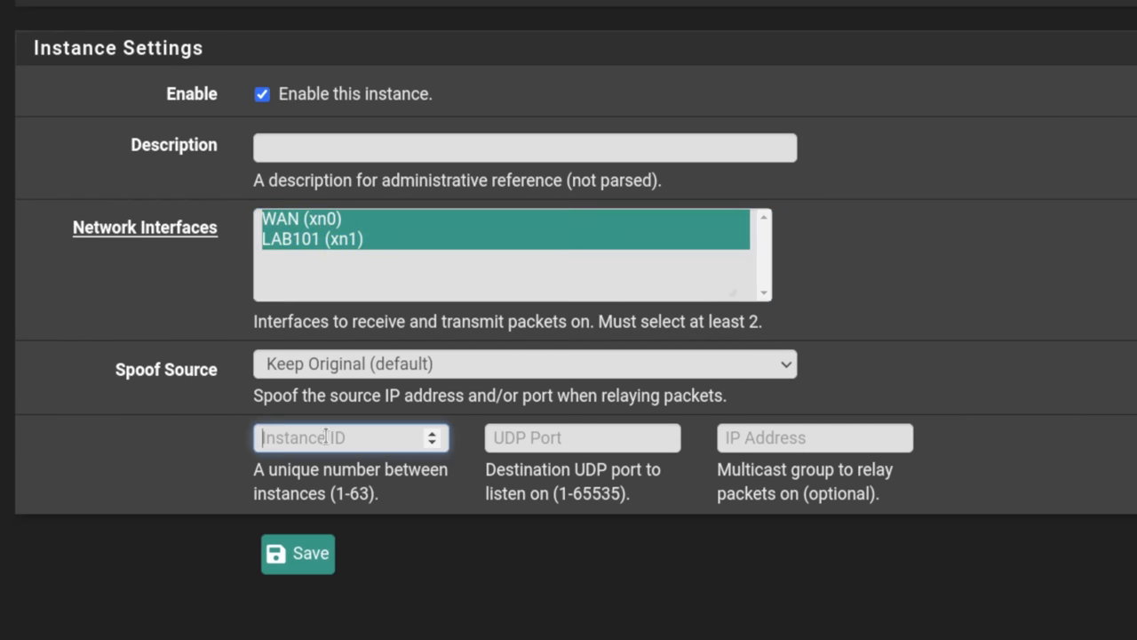
pyautogui.write('1')
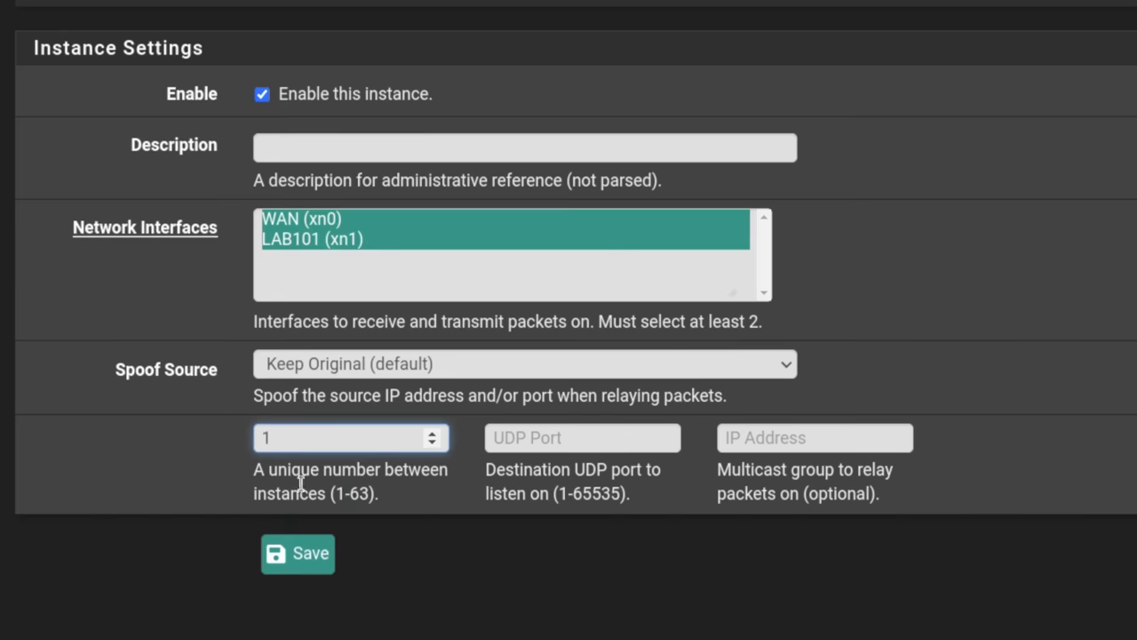
pyautogui.write('5')
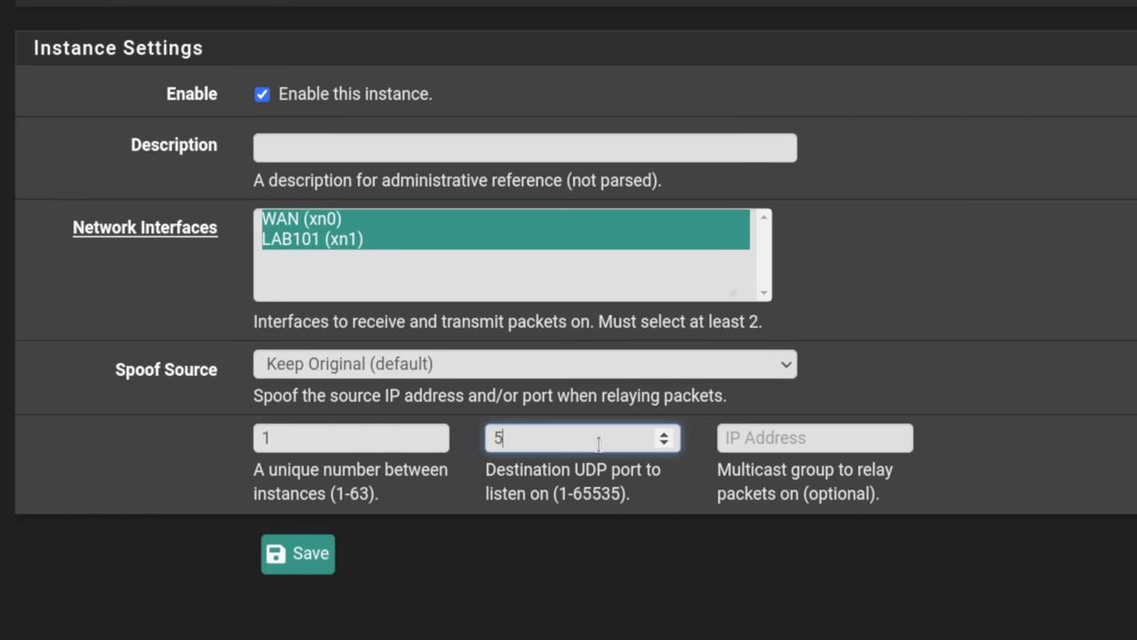
pyautogui.write('55')
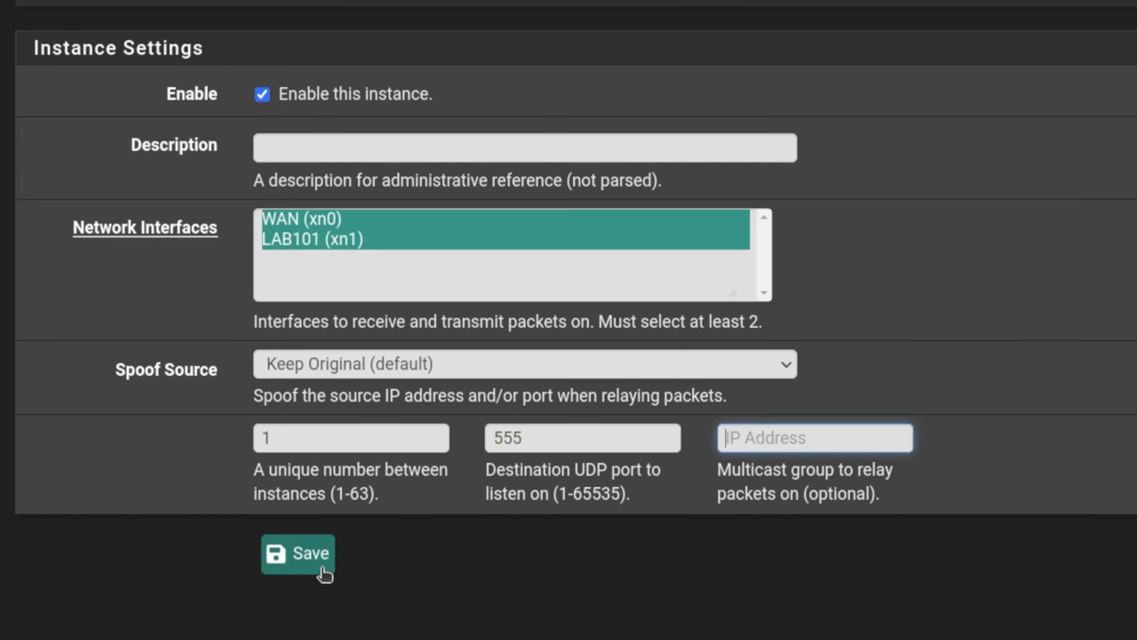
# Save the relay instance, then edit it to disabled and save again
pyautogui.click(298, 552)
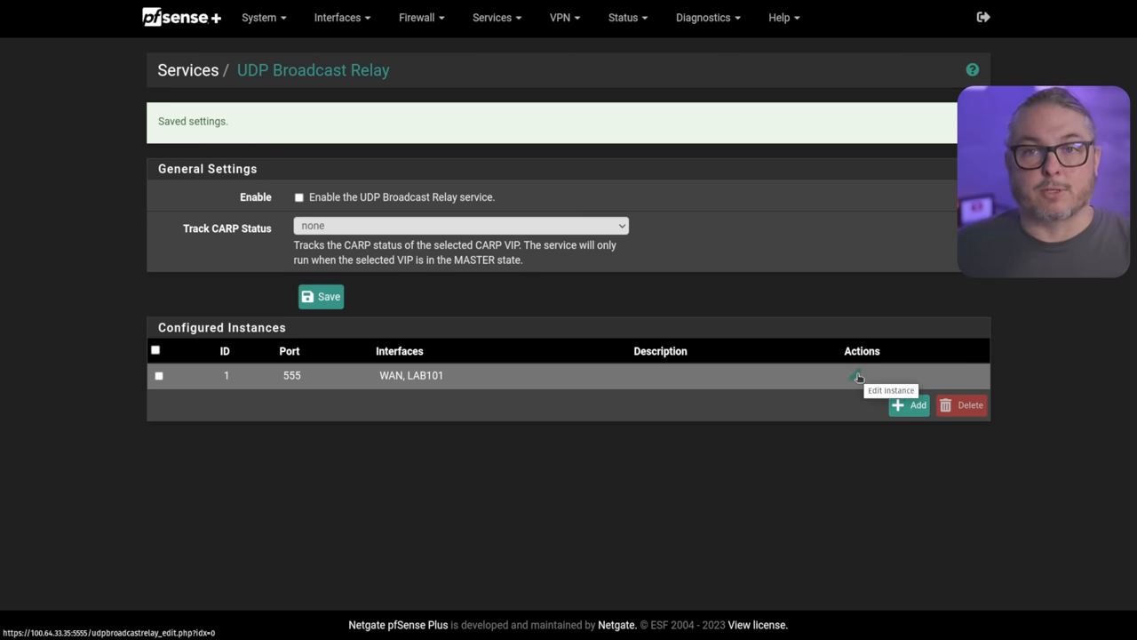
pyautogui.click(858, 375)
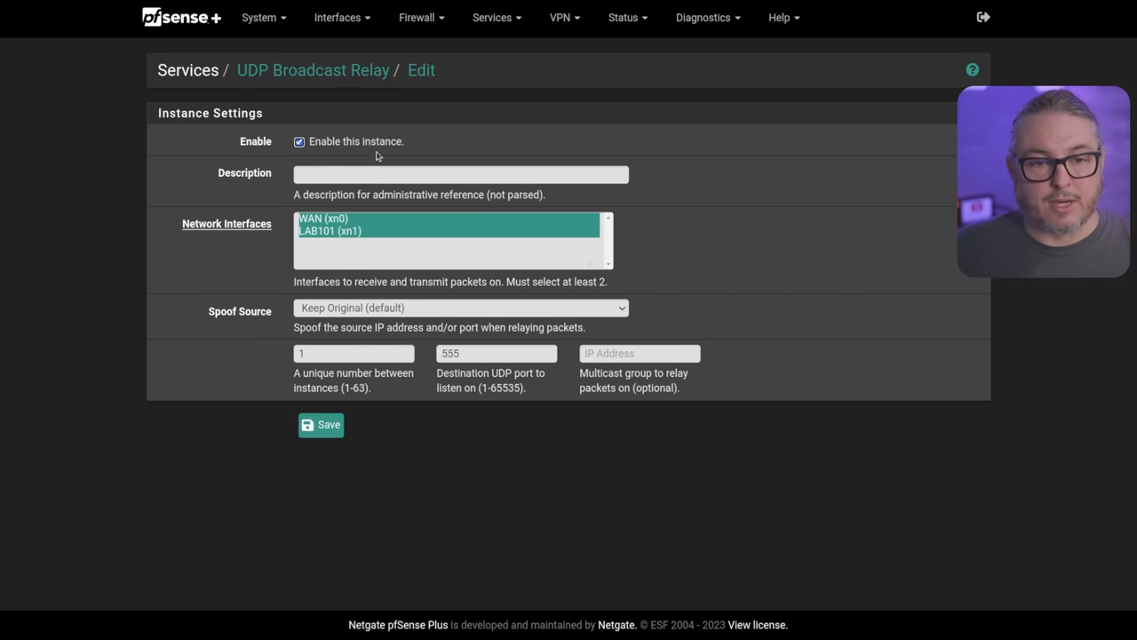
pyautogui.click(299, 142)
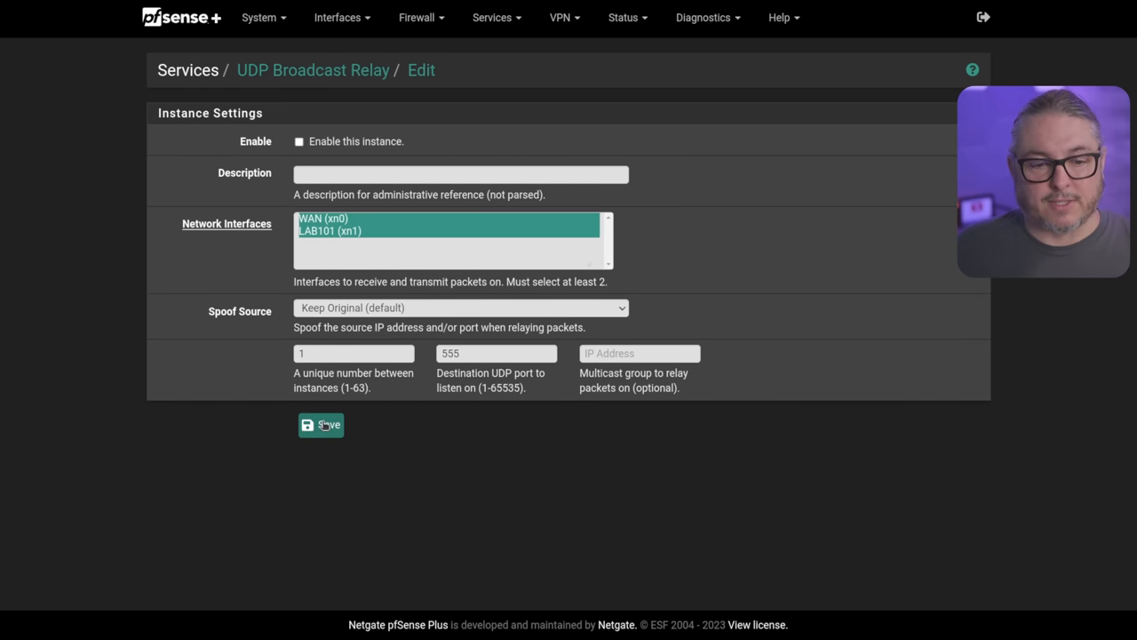
pyautogui.click(320, 425)
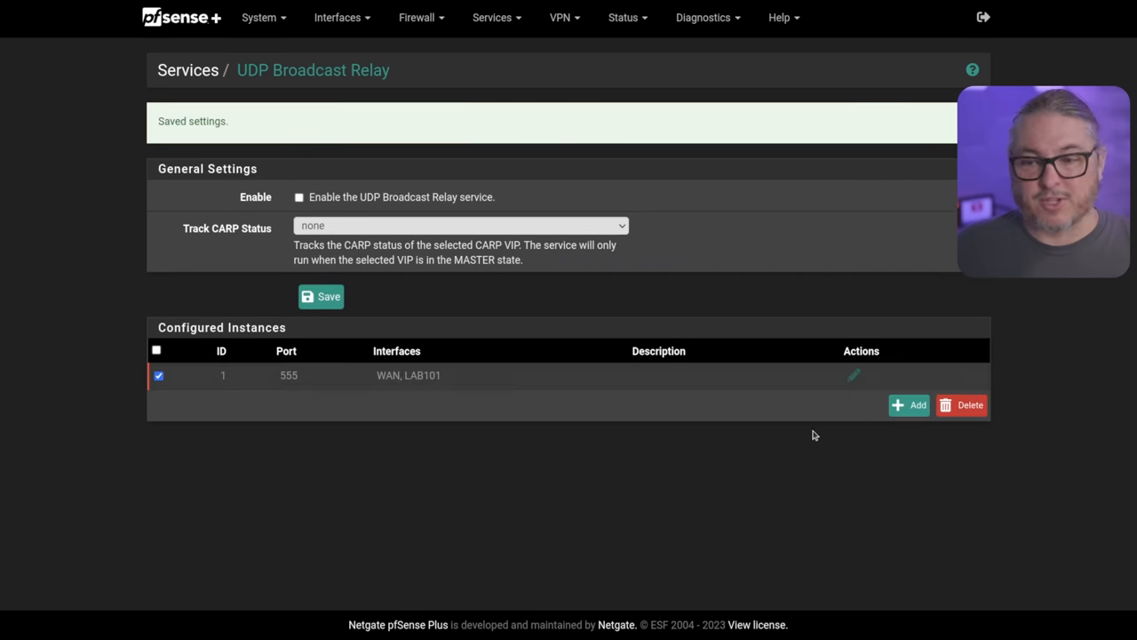
pyautogui.click(961, 405)
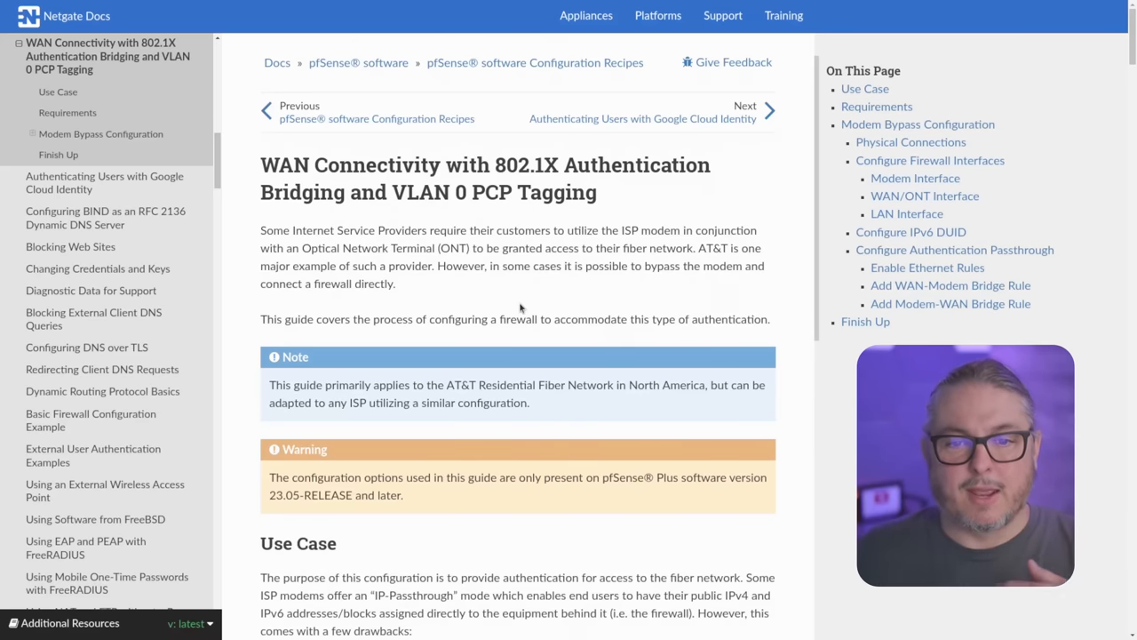
# Scroll the 802.1X authentication bridging guide down to its physical connections section
pyautogui.scroll(-3)
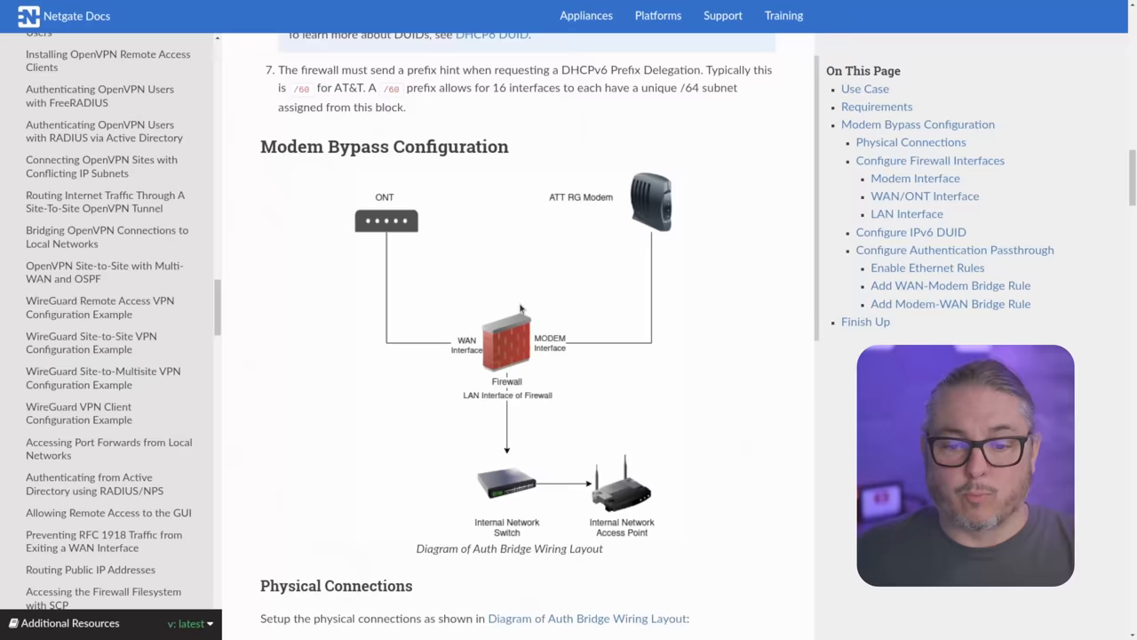
pyautogui.scroll(-3)
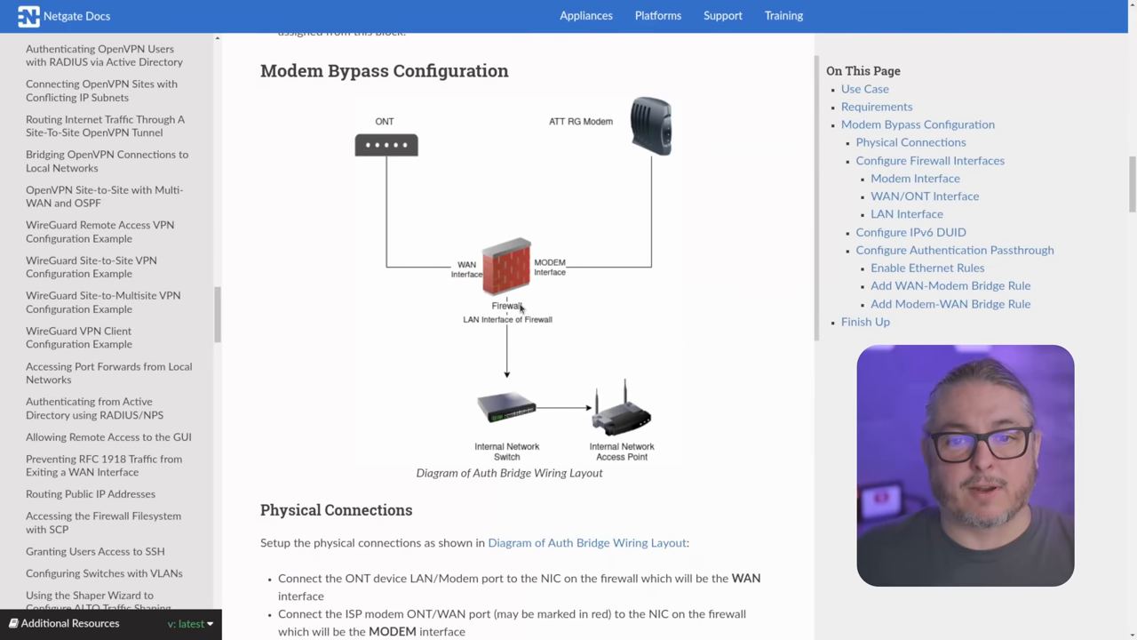
pyautogui.scroll(-3)
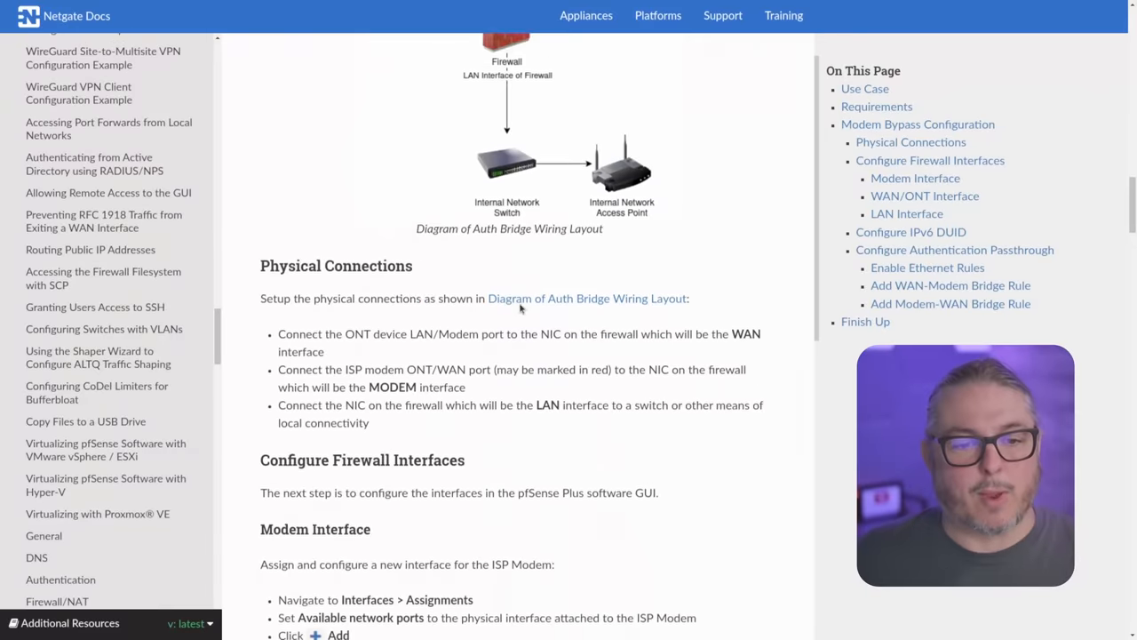
pyautogui.scroll(-3)
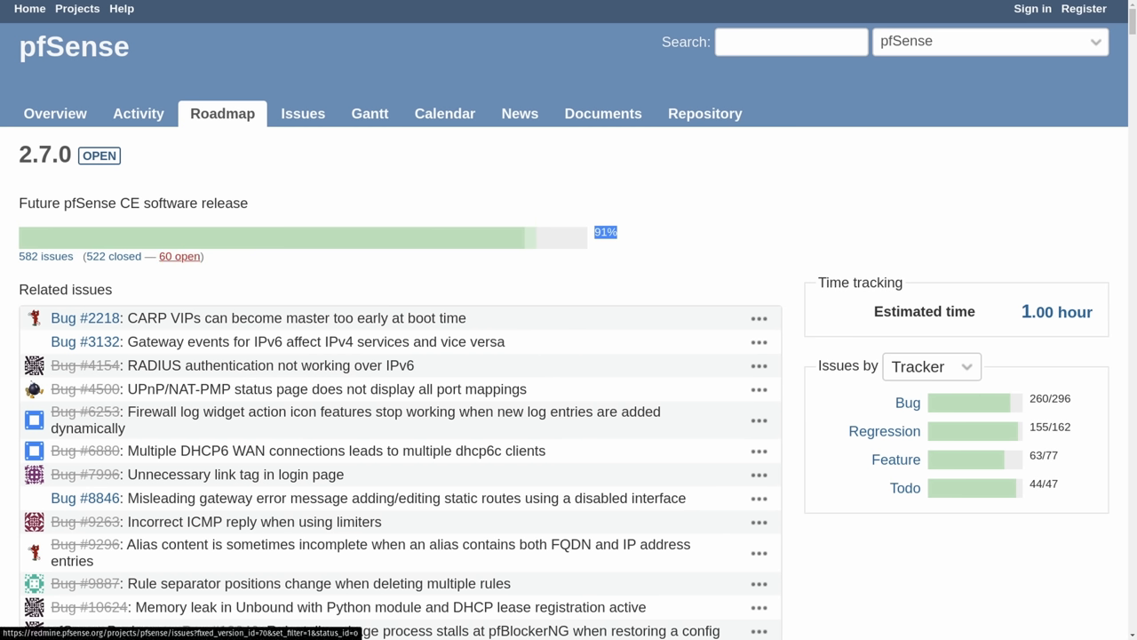
# Show the Redmine roadmap for pfSense CE 2.7.0 with its related issues
pyautogui.click(302, 113)
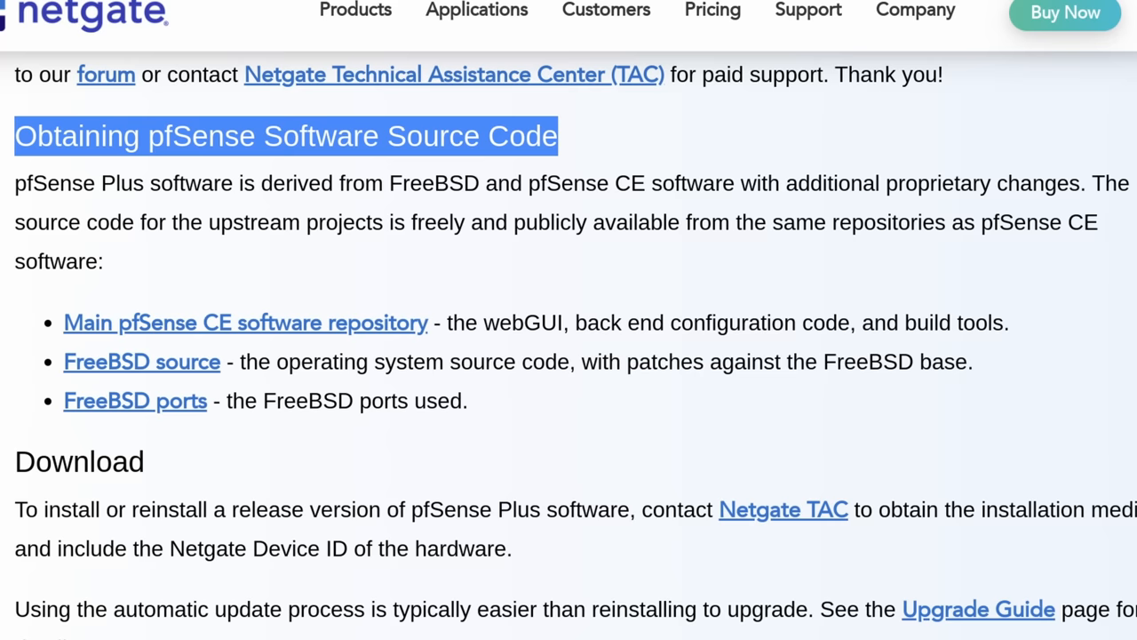
# Highlight the phrase 'with additional proprietary changes' on the Netgate source code page
pyautogui.moveTo(740, 183); pyautogui.dragTo(1084, 183)
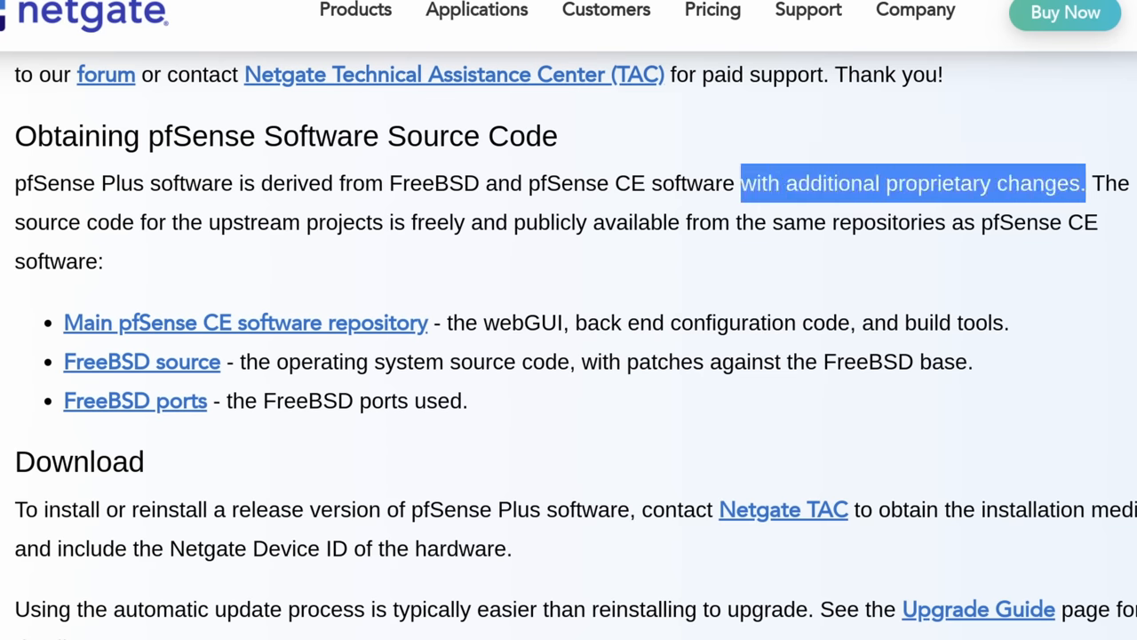